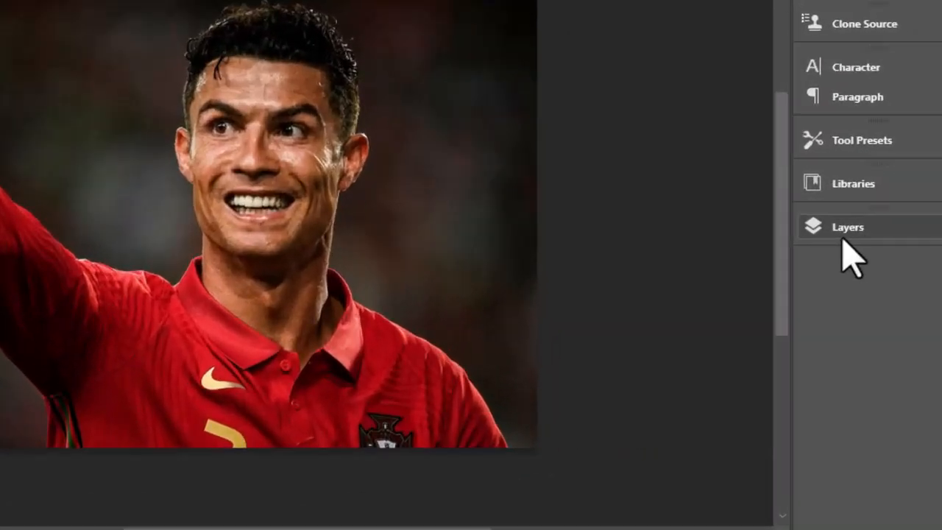
Duplicate the Background layer and use Select Subject to isolate the player.
left_click(847, 227)
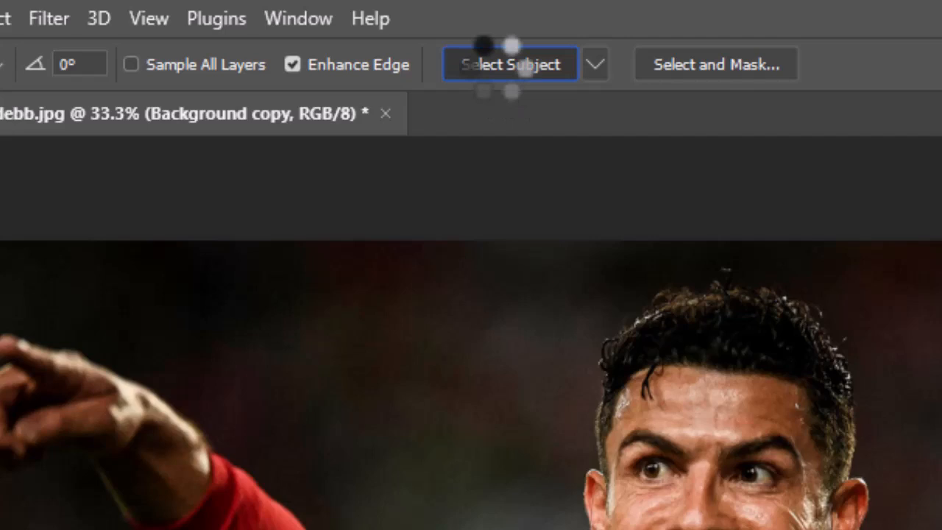
left_click(509, 64)
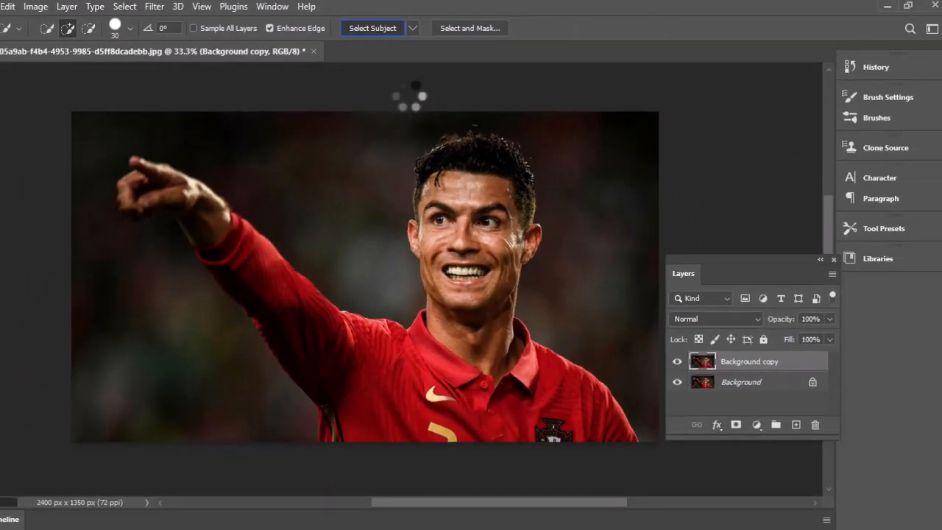
left_click(372, 28)
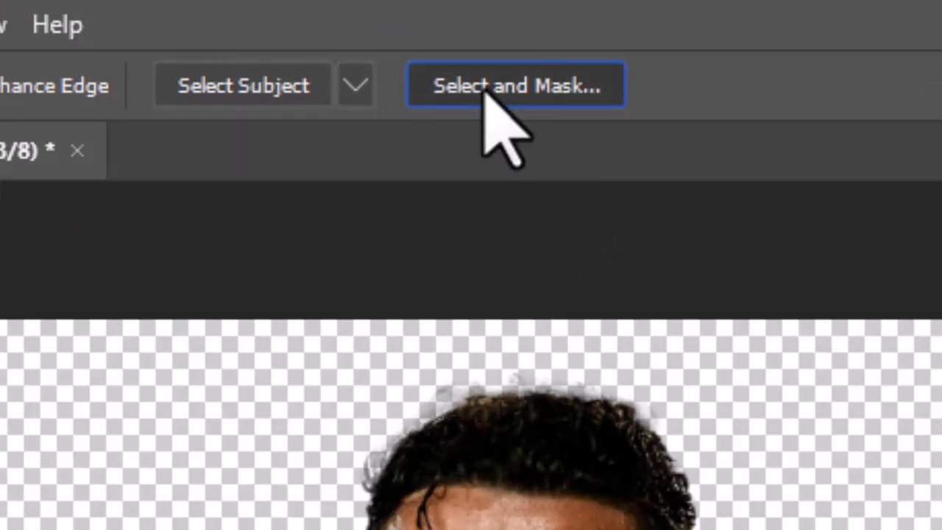
Refine the player selection in Select and Mask using Black & White view, output as Selection.
left_click(515, 85)
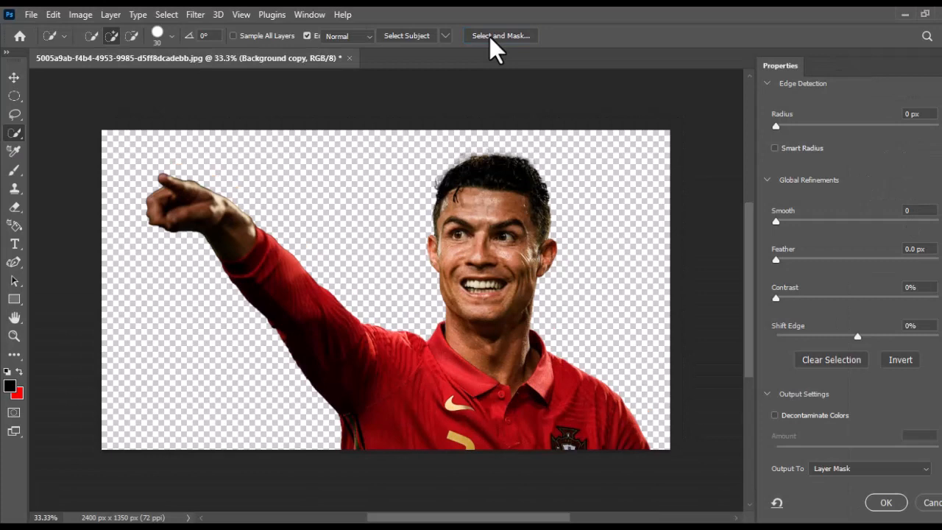
left_click(500, 35)
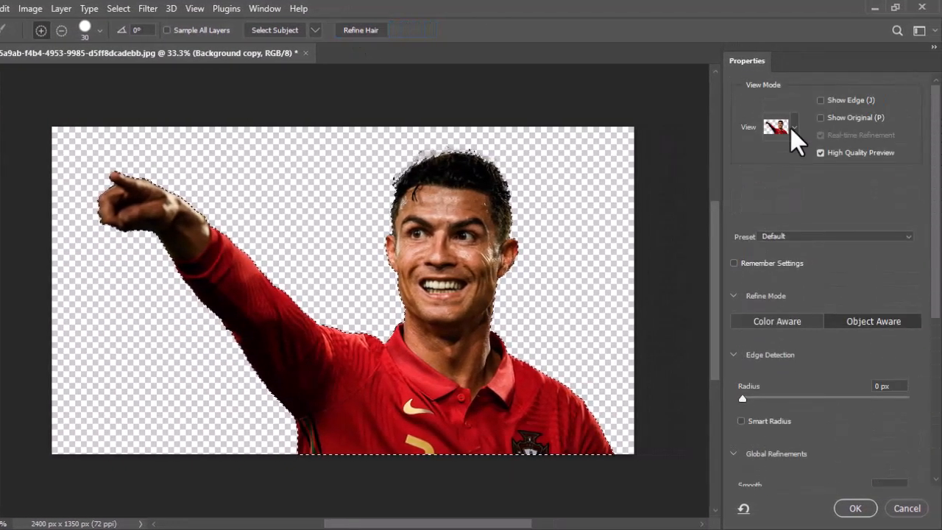
left_click(776, 126)
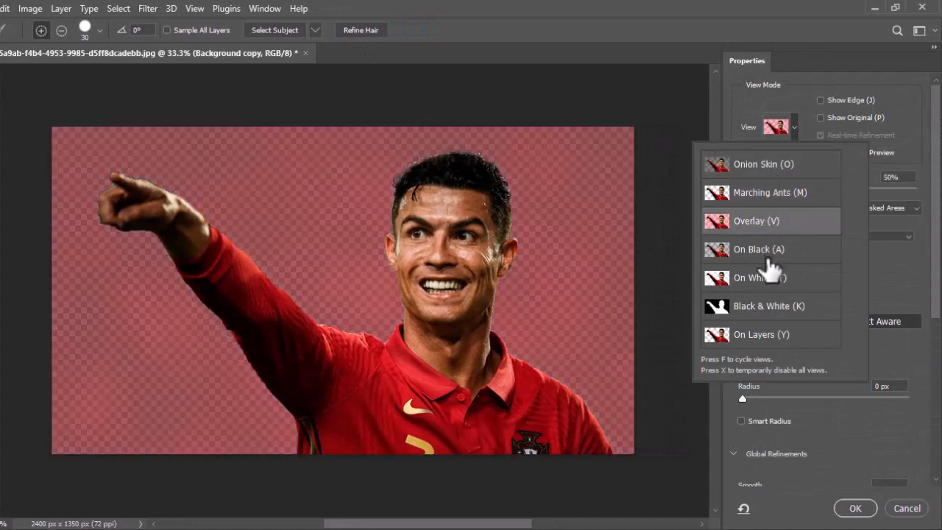
left_click(768, 305)
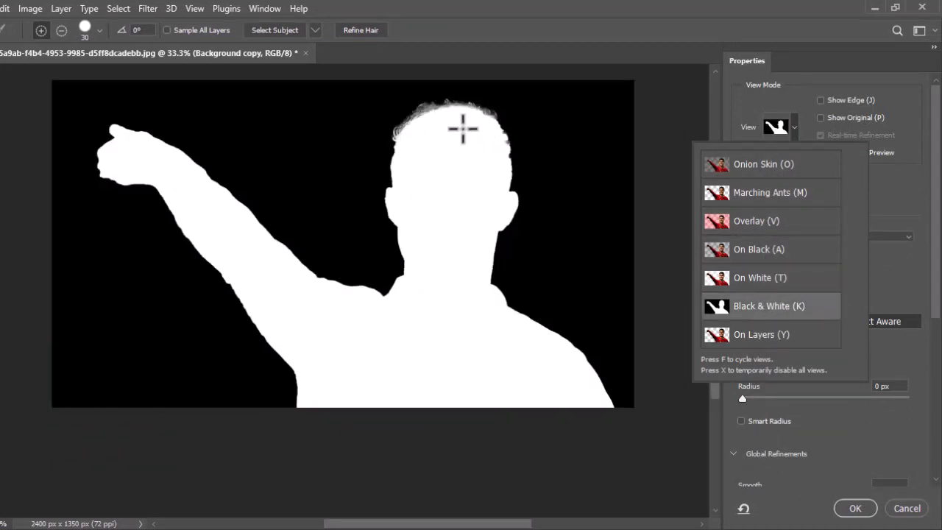
left_click(769, 306)
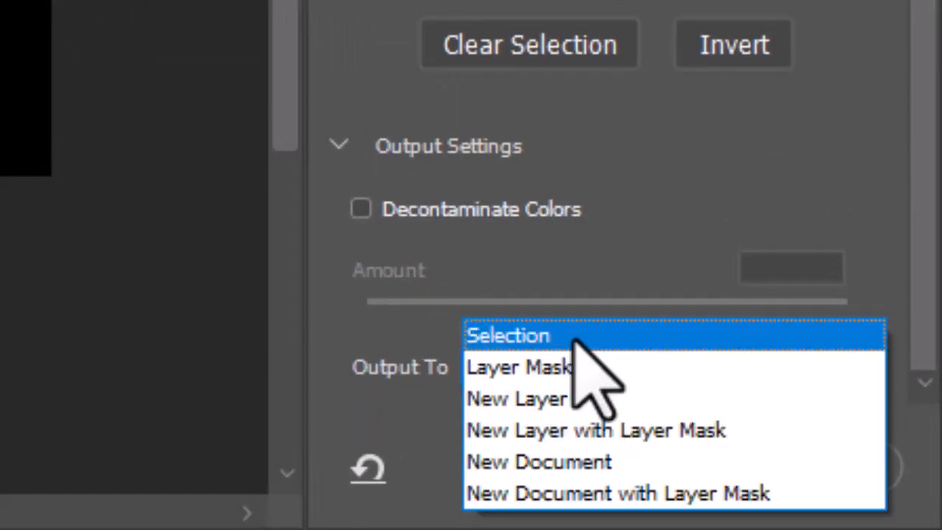
left_click(508, 335)
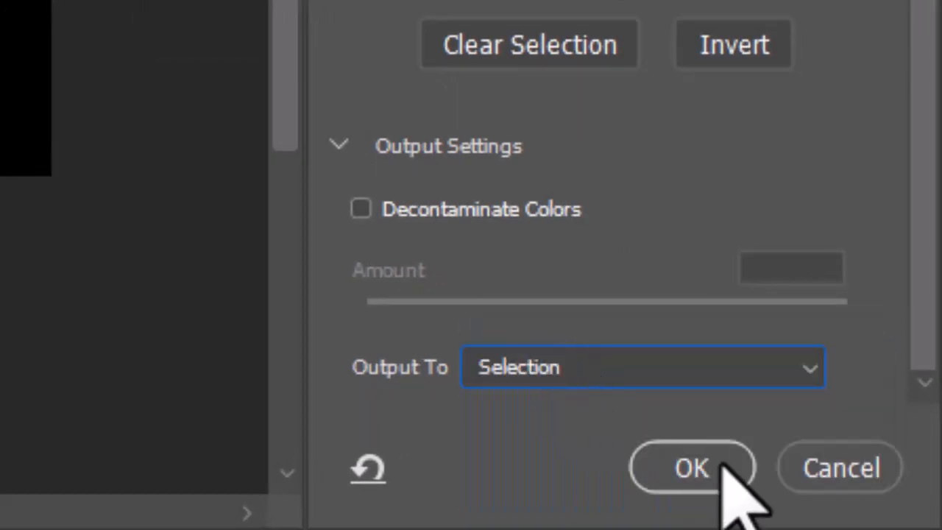
left_click(690, 467)
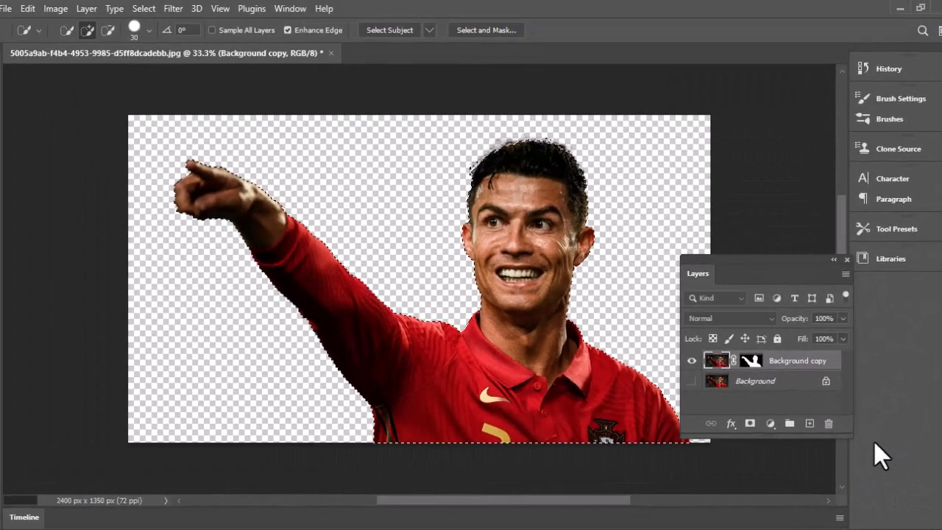
Deselect, then add a Gradient Fill layer with a pink-to-red preset.
key("ctrl+d")
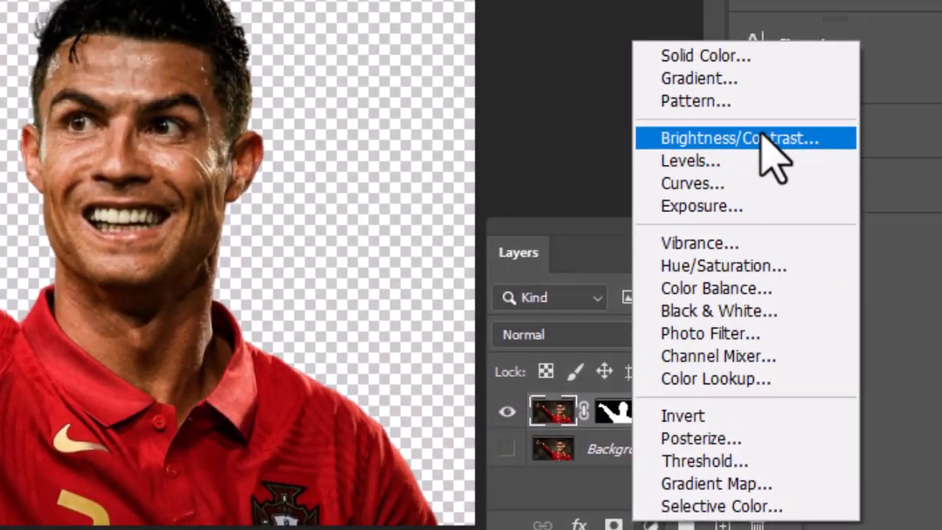
left_click(698, 78)
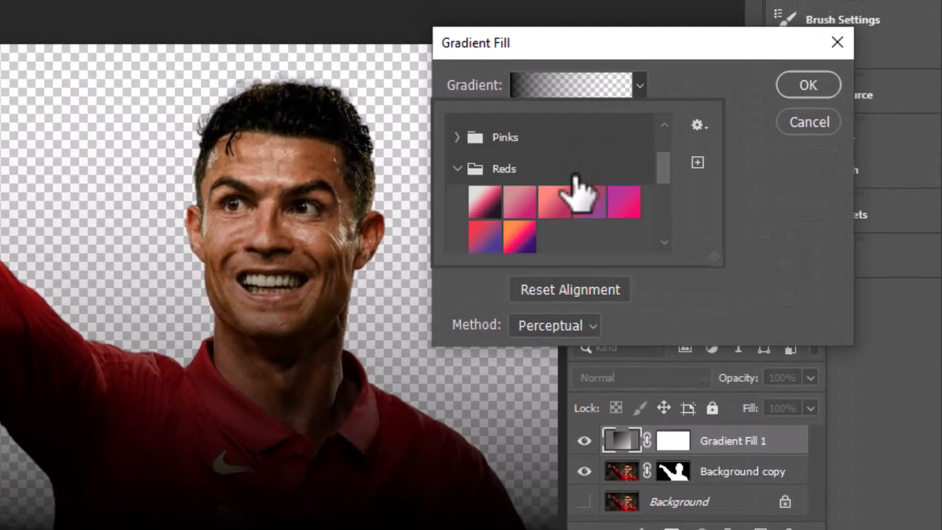
left_click(554, 200)
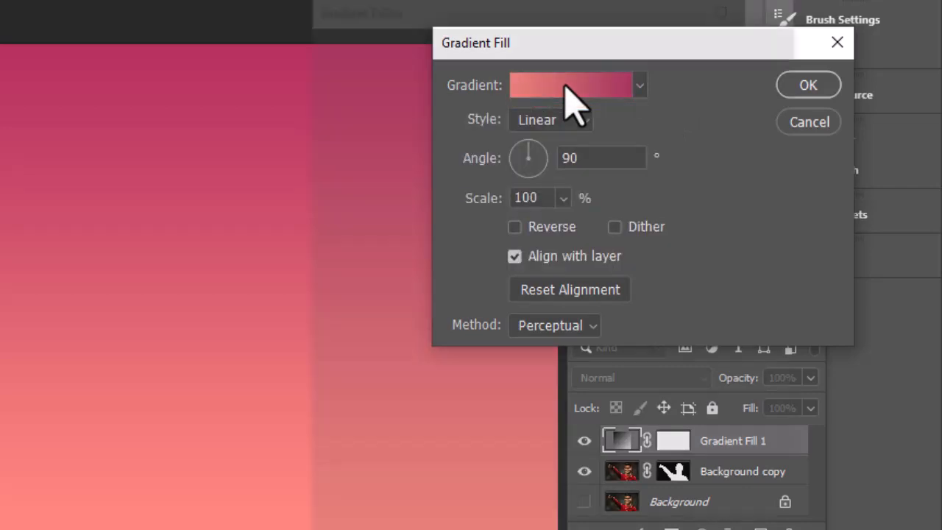
Edit the gradient to red end stops with an eb5151 middle stop at 47%.
left_click(570, 85)
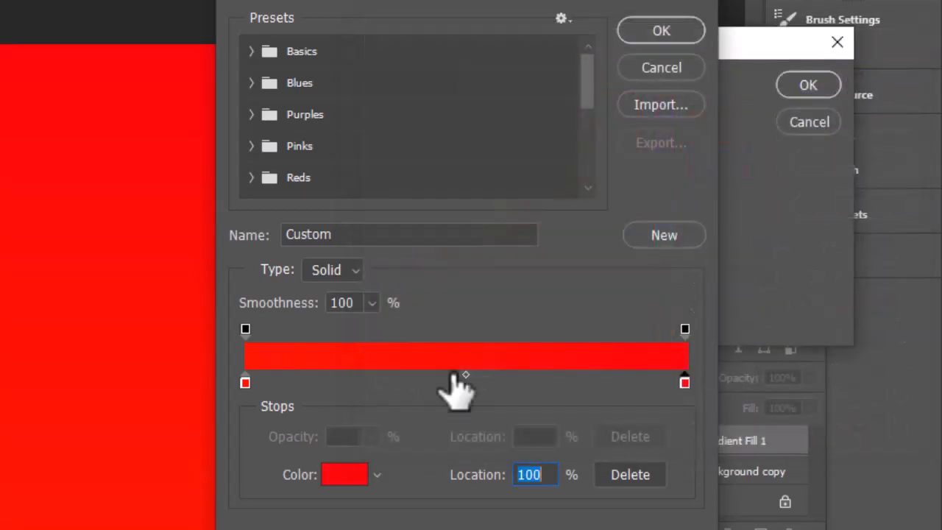
left_click(450, 382)
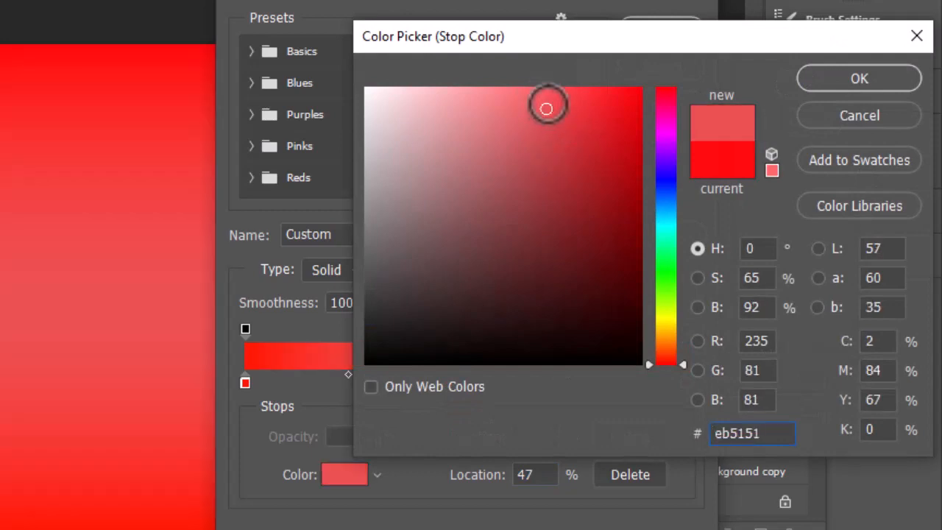
left_click(858, 78)
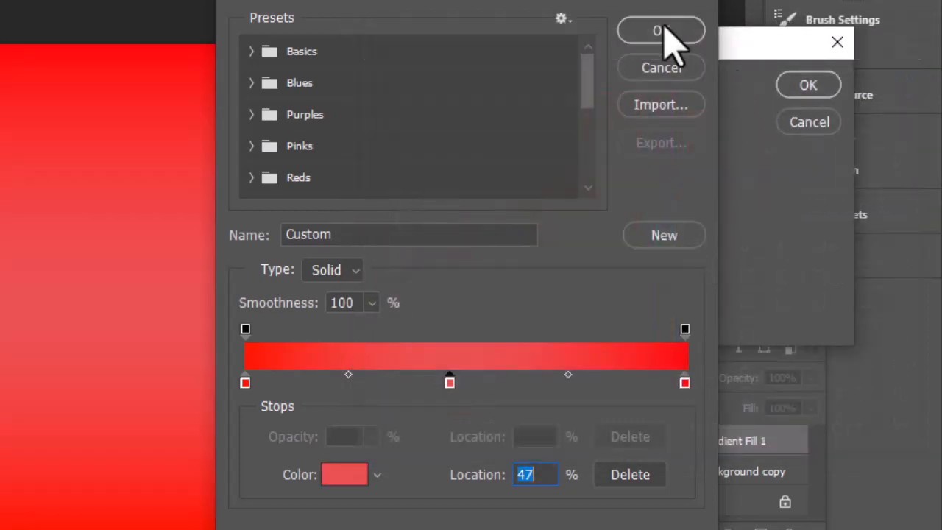
left_click(660, 30)
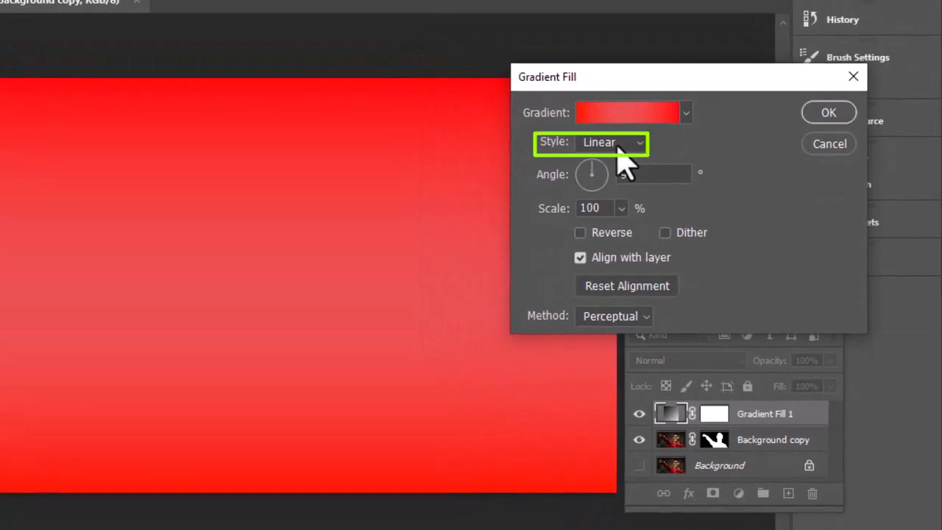
Set the gradient style to Radial and rotate its angle to 24.25°.
left_click(610, 142)
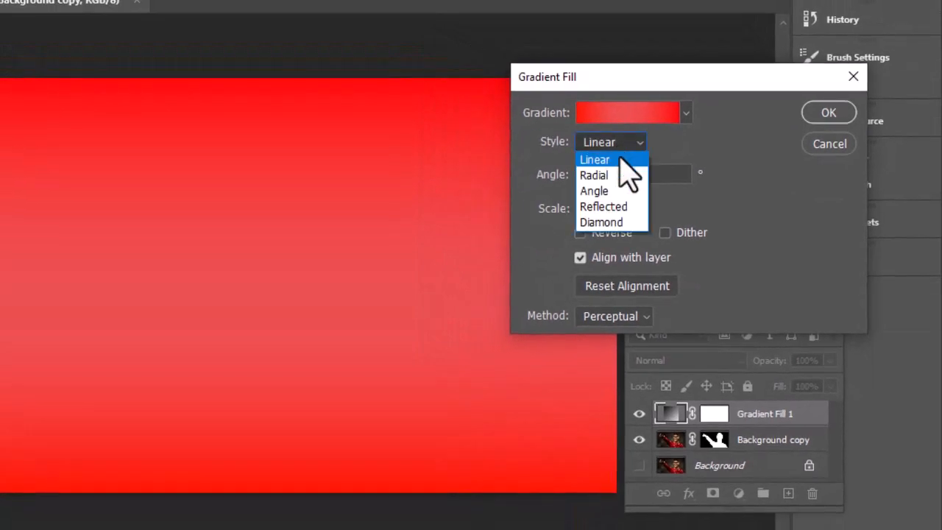
left_click(593, 174)
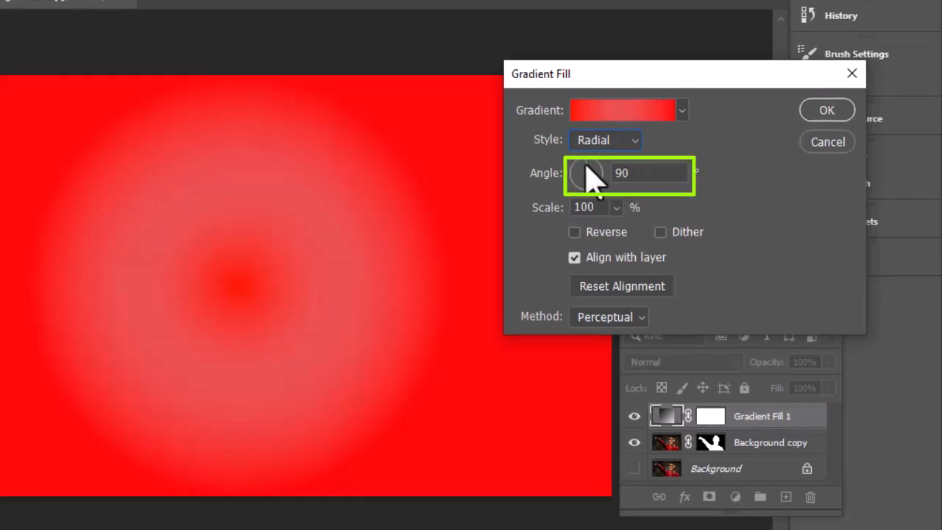
left_click_drag(586, 172, 589, 184)
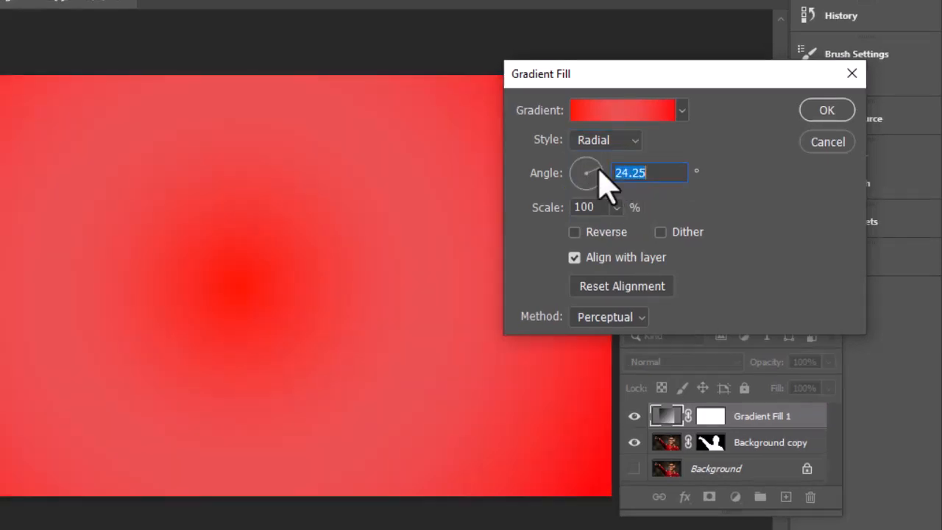
left_click(621, 109)
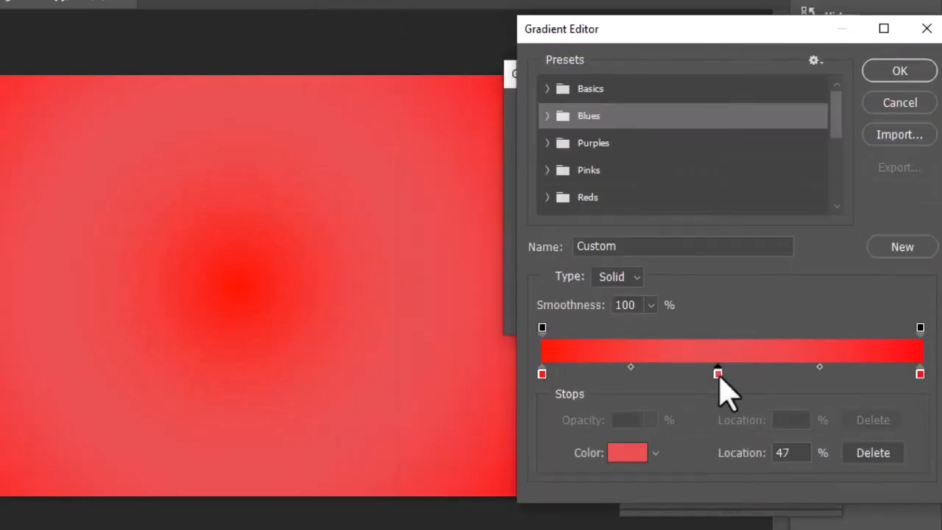
Move the lighter red middle stop to 60% and accept the gradient.
left_click_drag(717, 372, 645, 373)
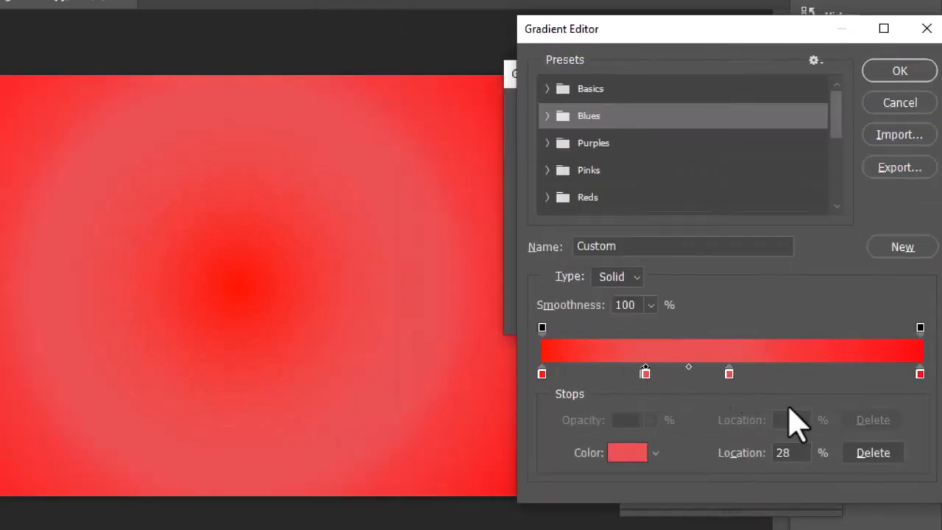
left_click_drag(645, 373, 728, 373)
type("60")
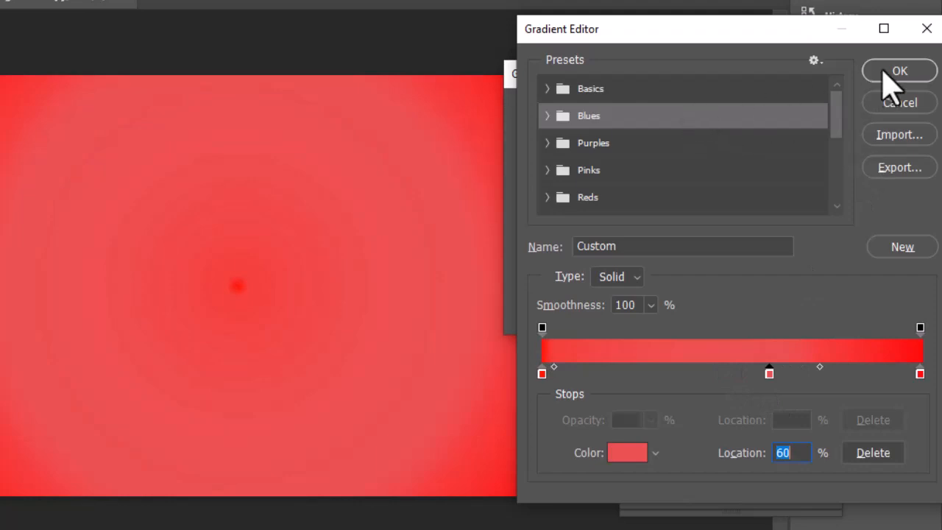
left_click(898, 70)
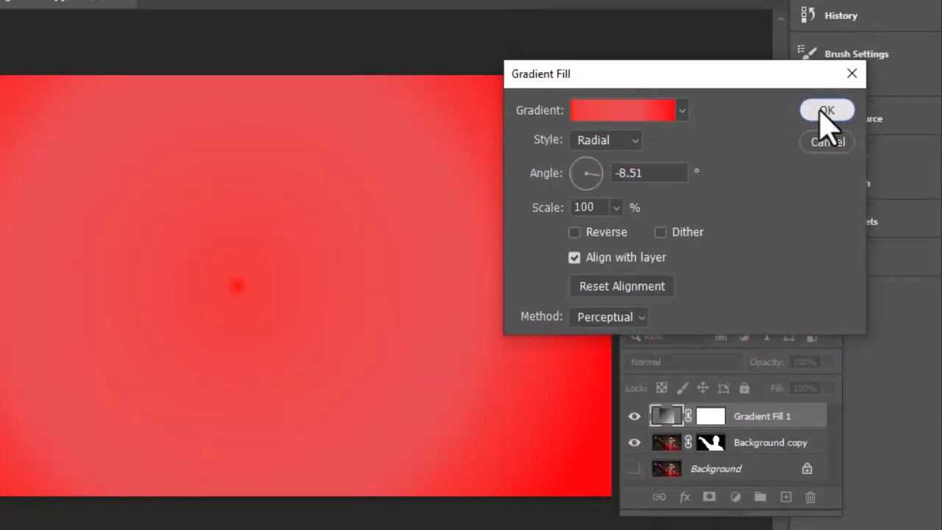
left_click(826, 109)
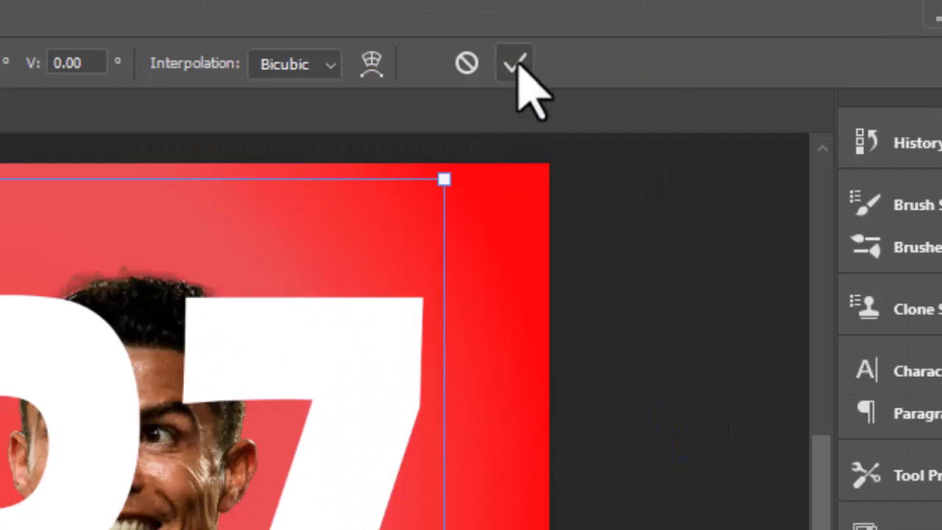
Commit the scaled white CR7 text transform.
left_click(514, 62)
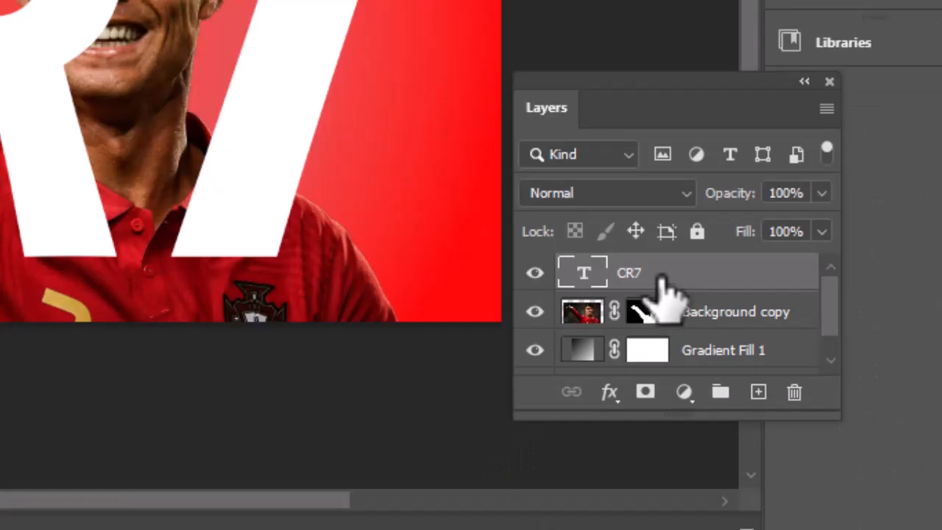
mouse_move(724, 286)
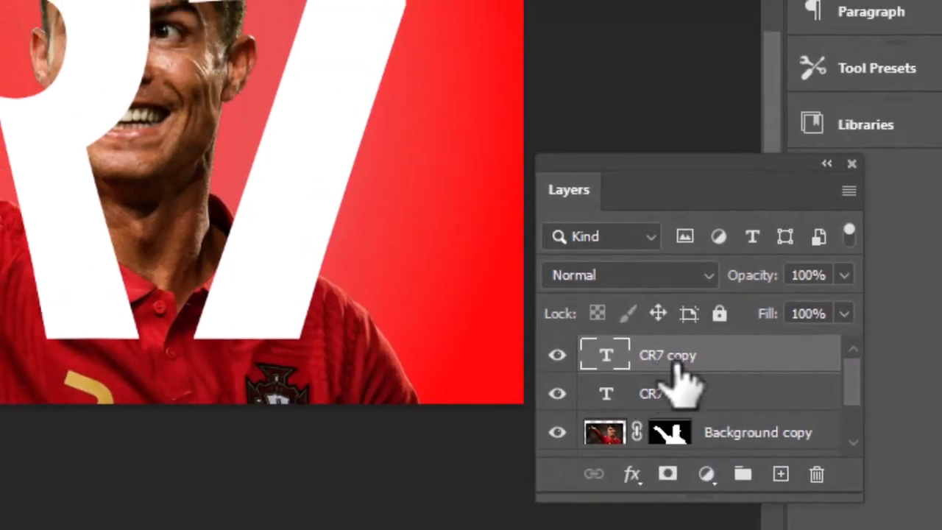
Open the context menu for the CR7 copy text layer.
right_click(667, 355)
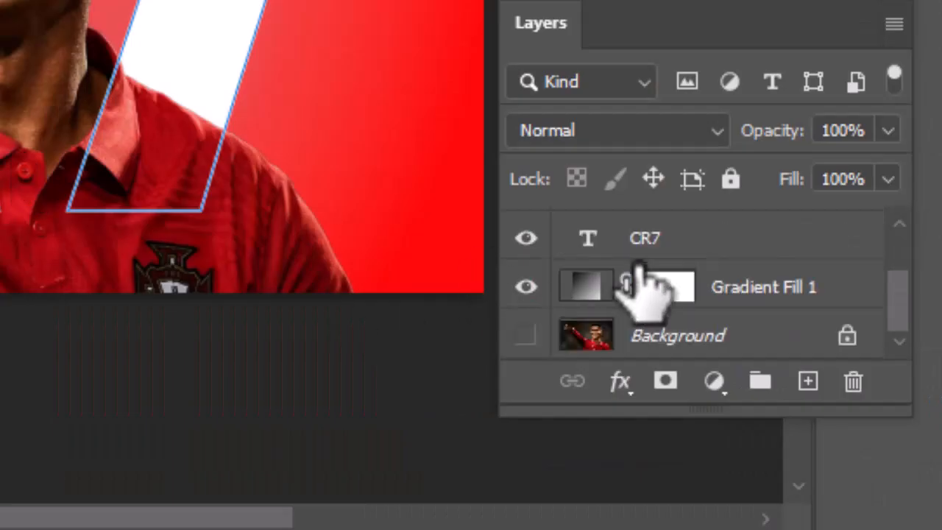
mouse_move(662, 287)
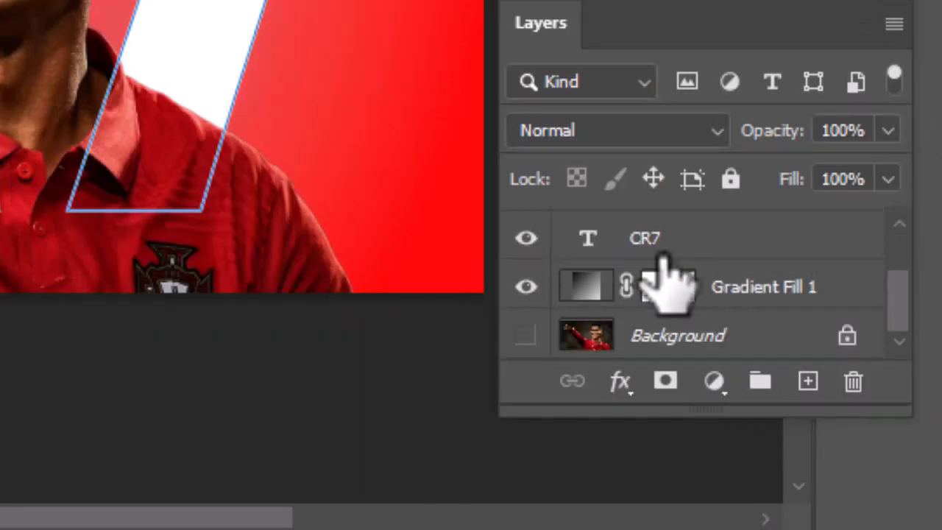